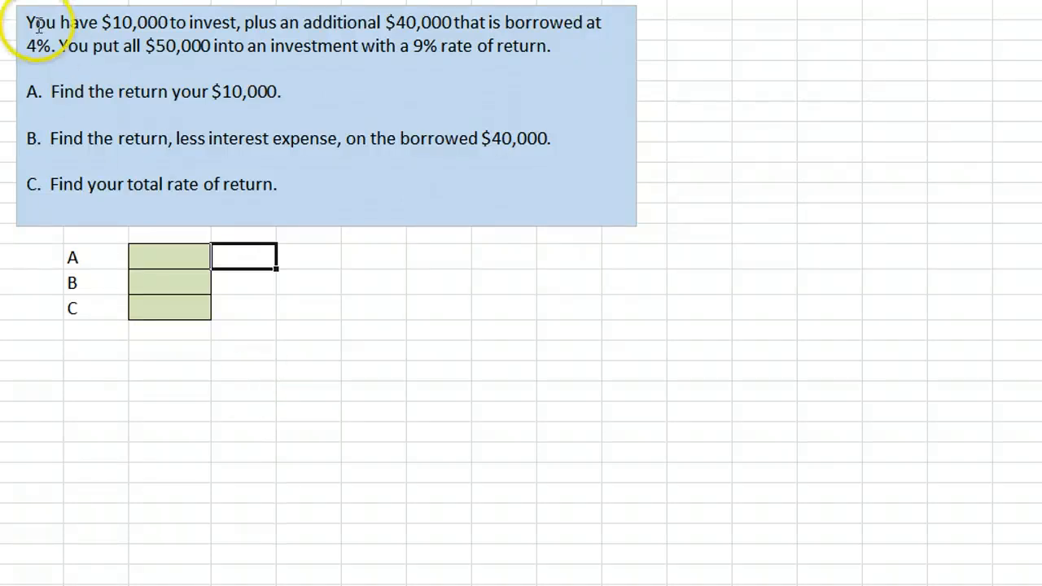
mouse_move(179, 25)
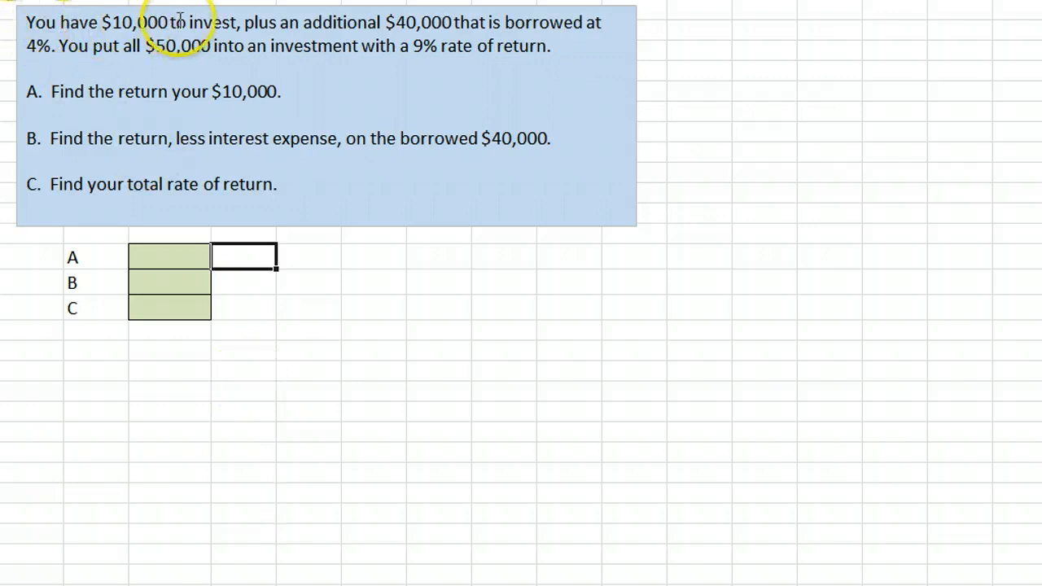
mouse_move(321, 45)
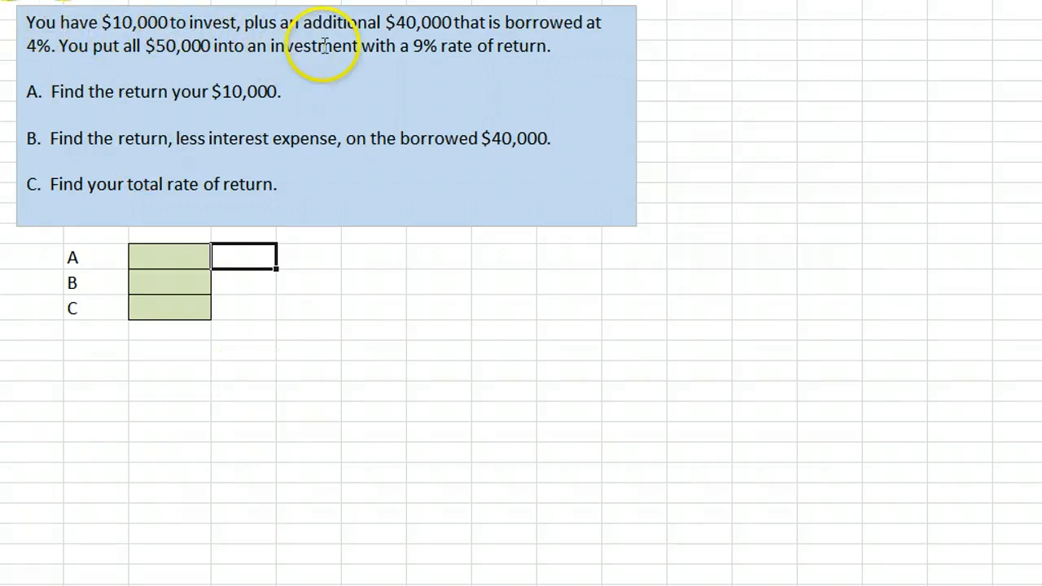
mouse_move(509, 46)
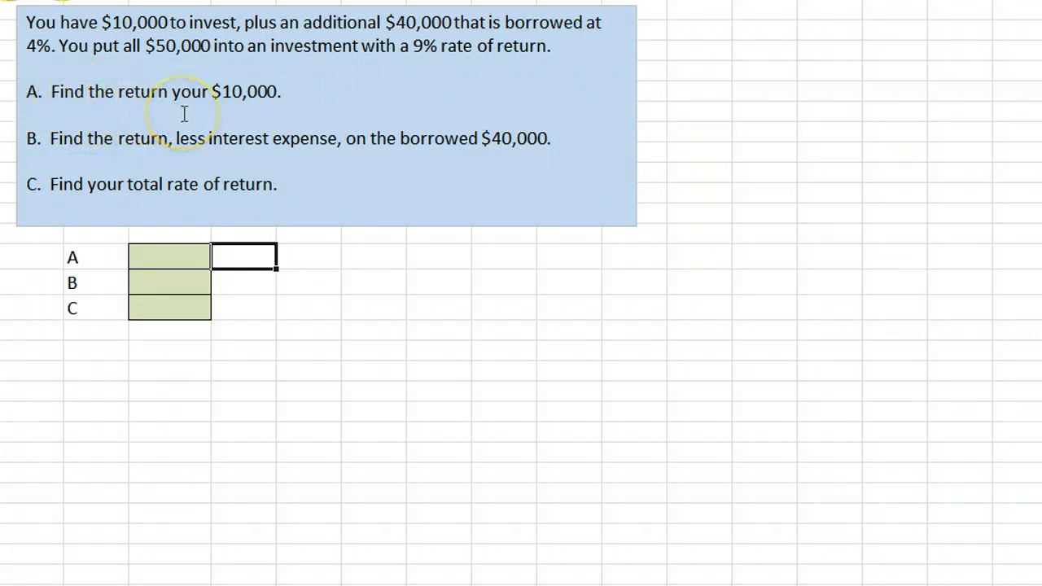
Step: Enter =10000*.09 for part A, showing $900.00, then begin part B's =40000 formula
left_click(169, 256)
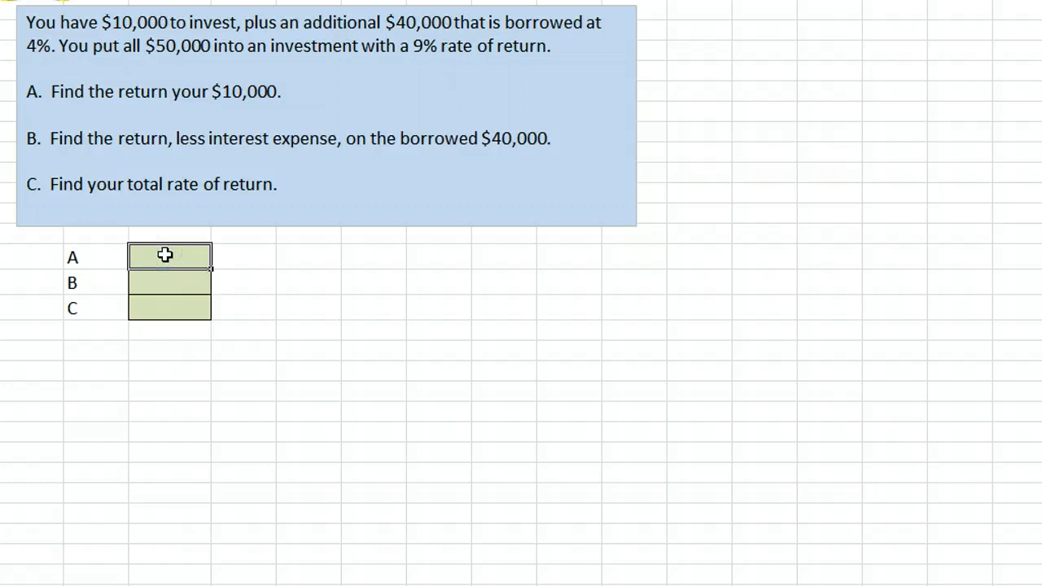
type("=1000")
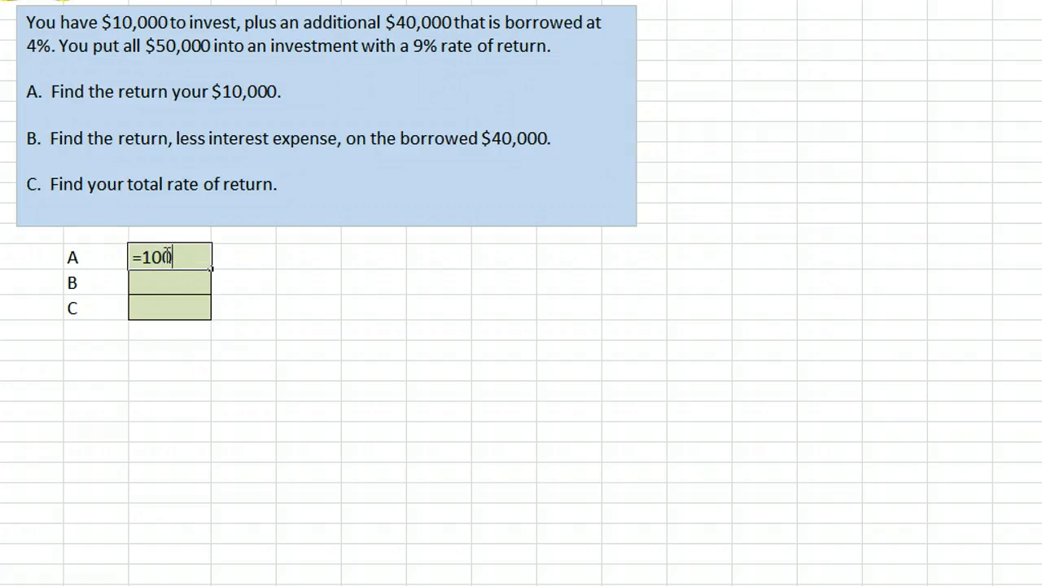
type("00")
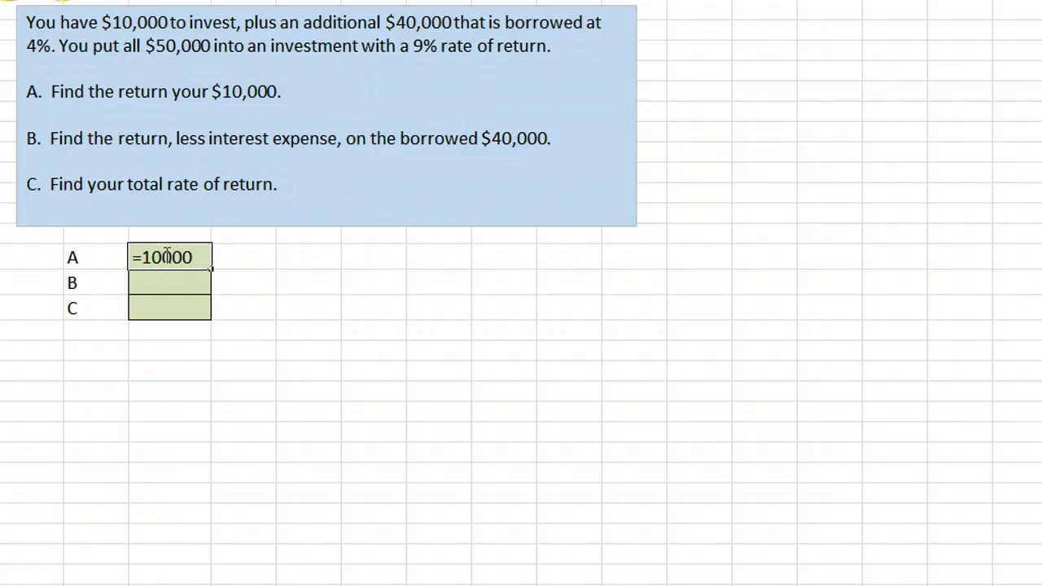
type("*")
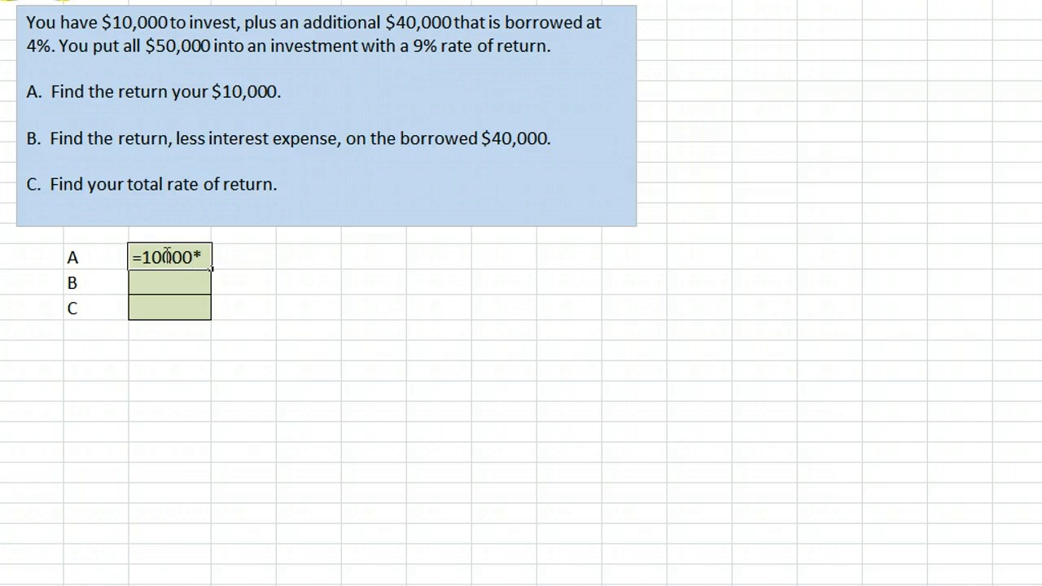
key("Return")
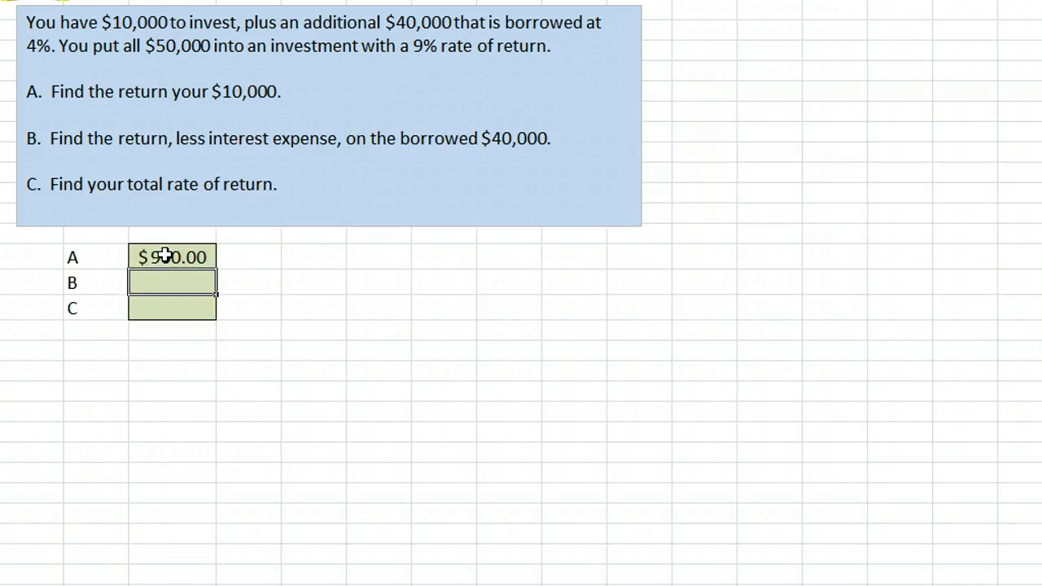
mouse_move(338, 294)
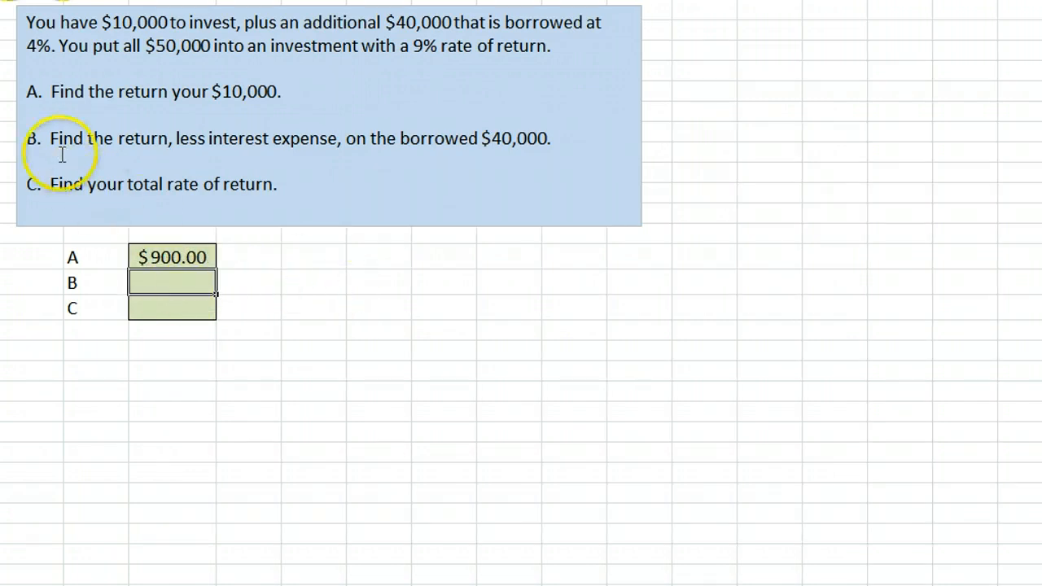
mouse_move(195, 142)
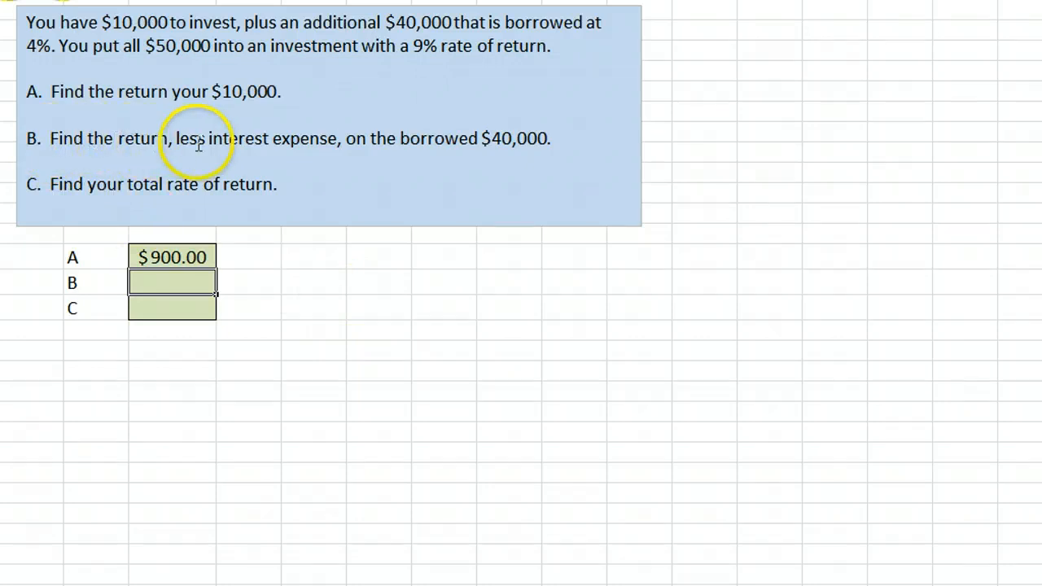
mouse_move(533, 166)
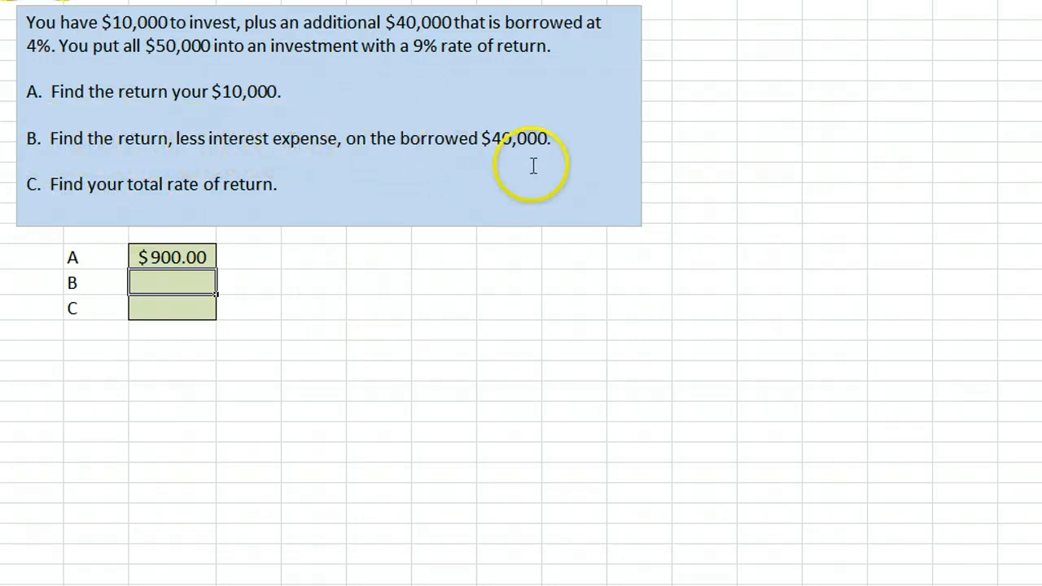
mouse_move(291, 288)
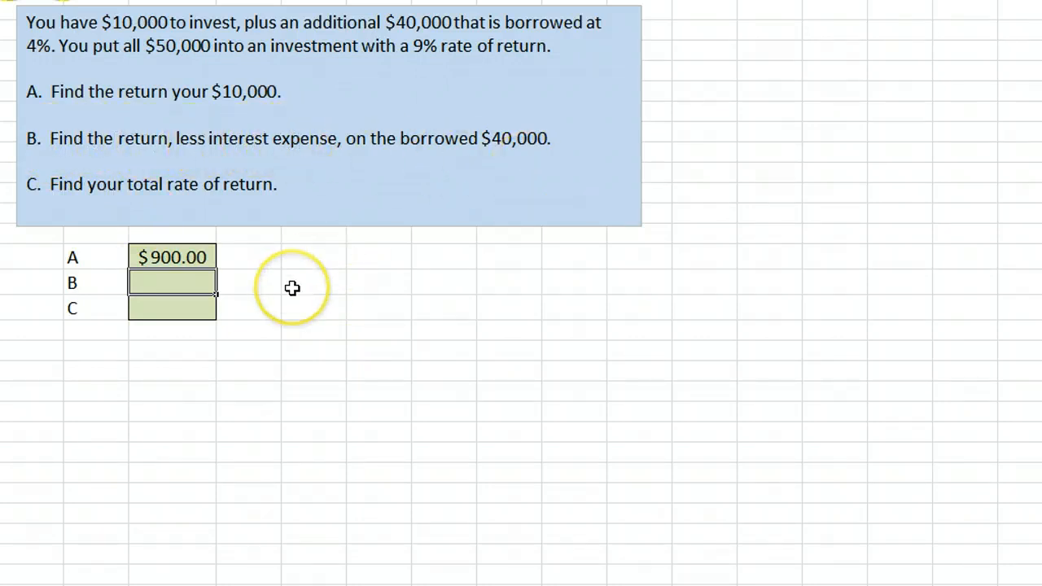
type("=40000")
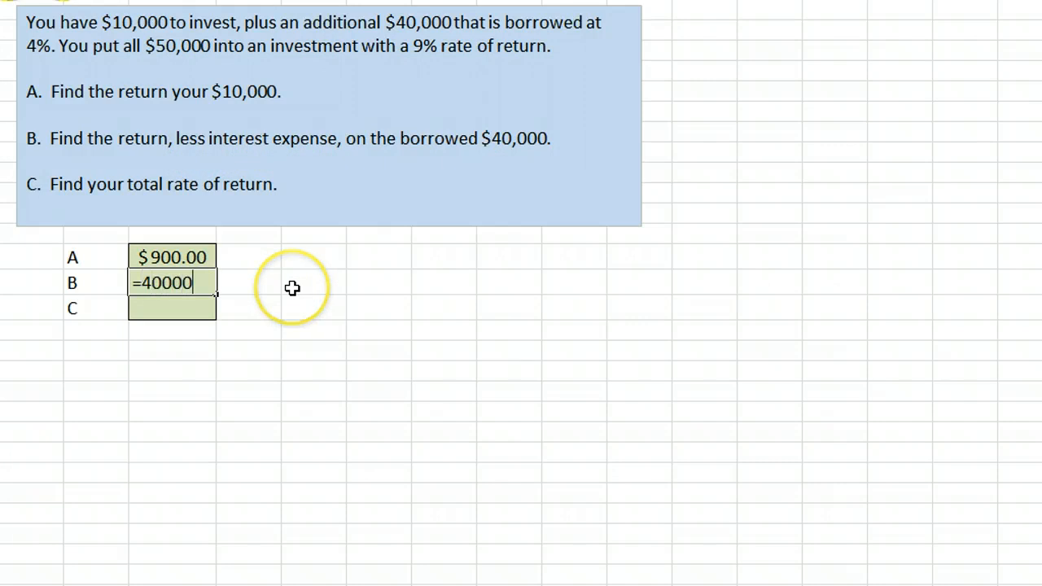
Step: Extend part B's formula to =40000*. to multiply by the net rate
type("*")
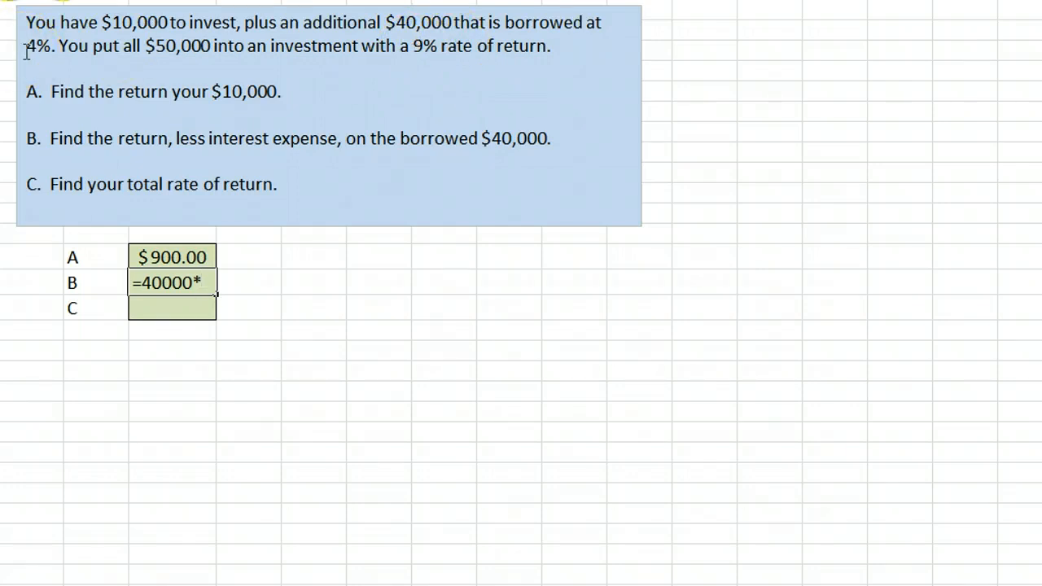
type(".00")
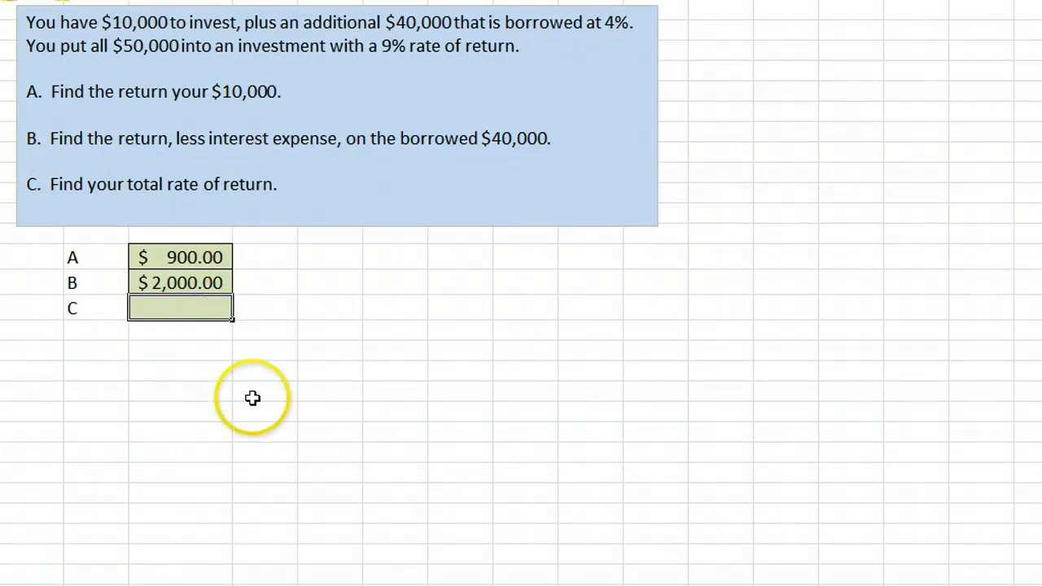
Step: Type =2900/1000 into part C's answer cell for the total rate of return
type("=")
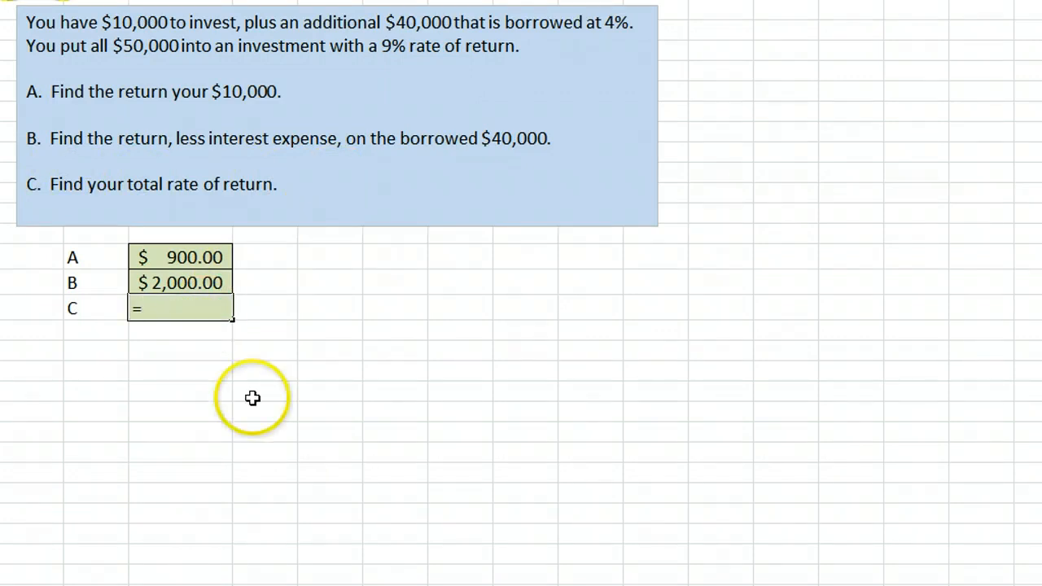
type("2900")
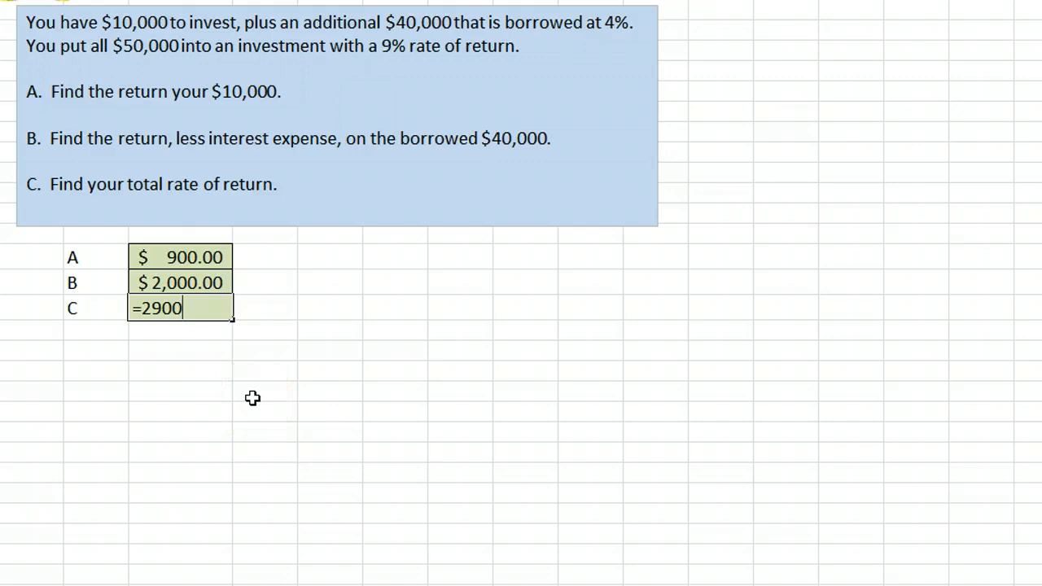
type("/")
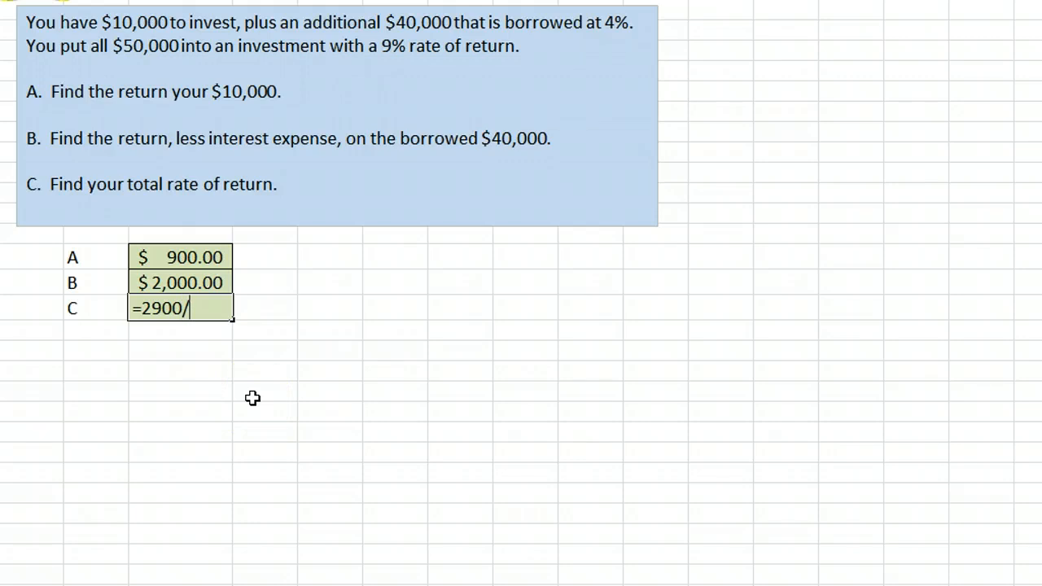
type("1000")
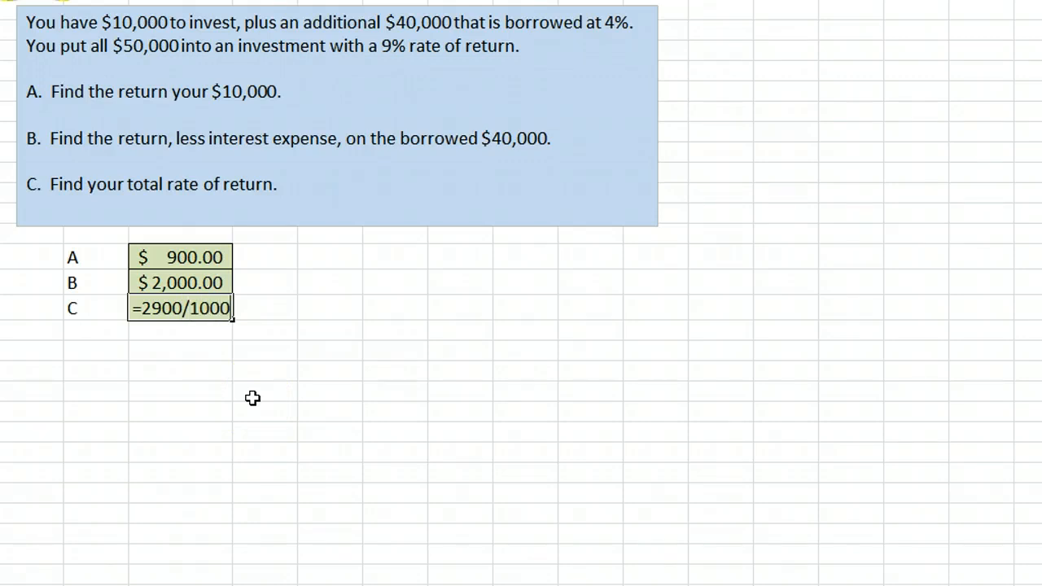